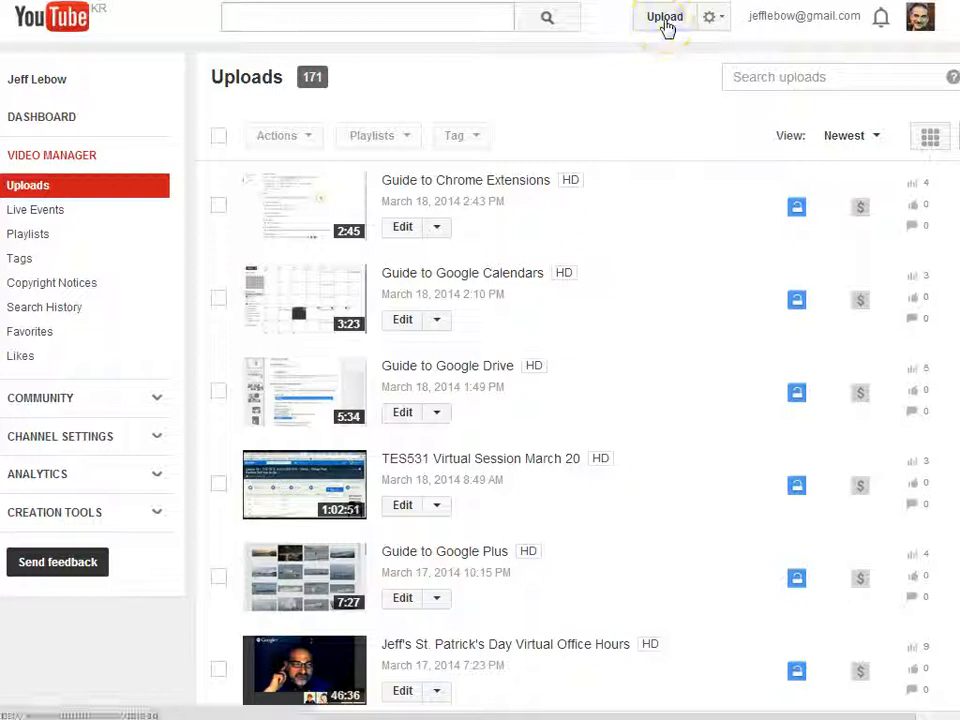
# Go to the video upload page from the Video Manager uploads list
pyautogui.click(664, 16)
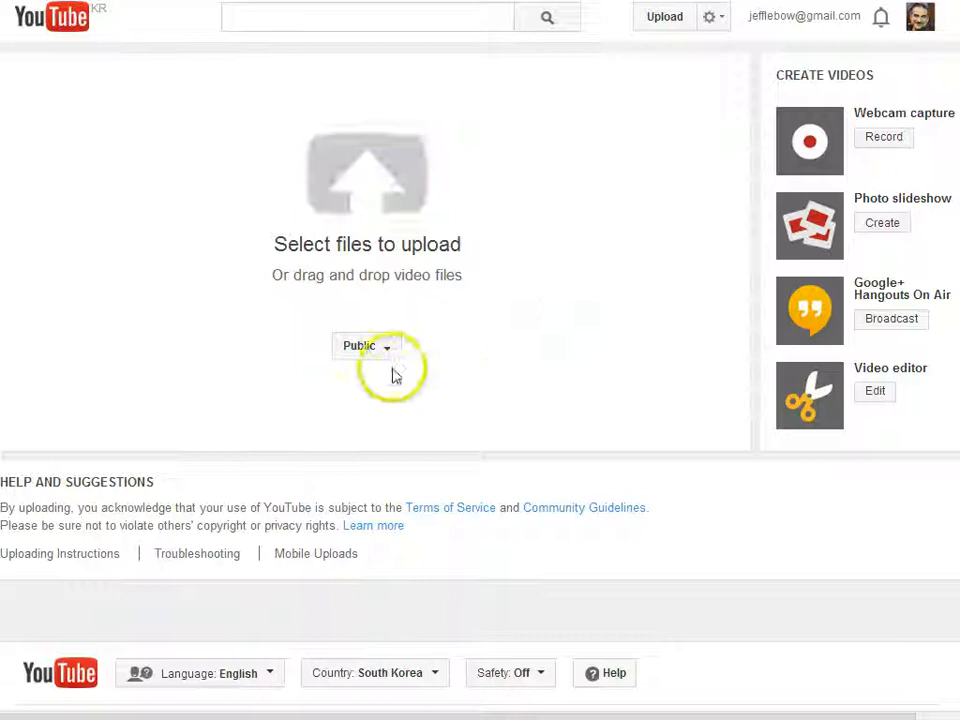
# Show the upload privacy choices: Public, Unlisted, Private and Scheduled
pyautogui.click(364, 344)
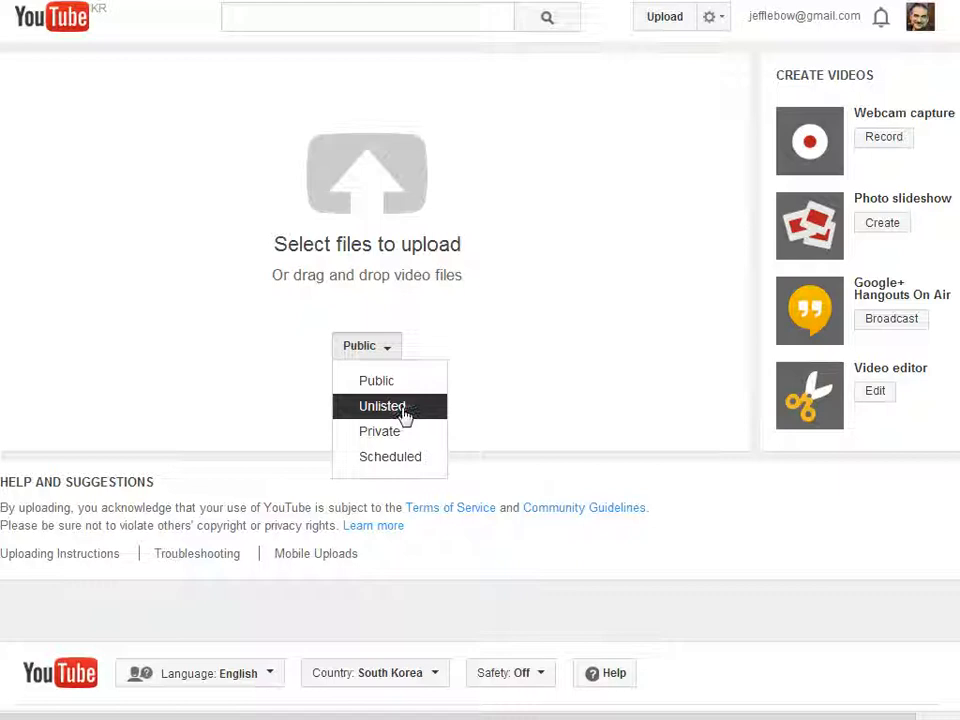
pyautogui.moveTo(380, 432)
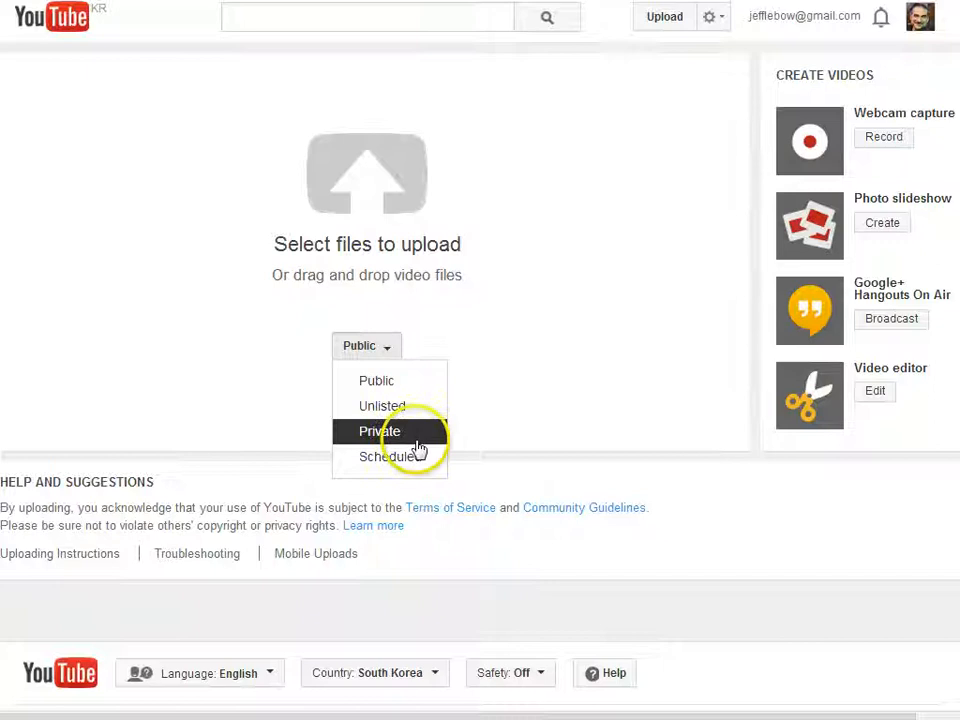
pyautogui.moveTo(384, 406)
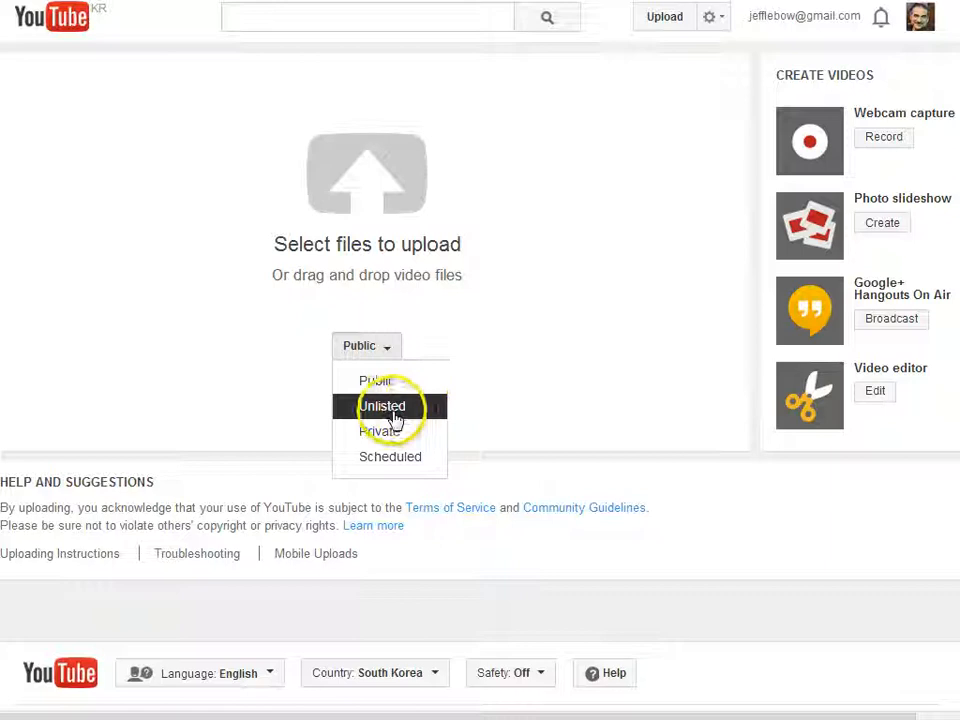
# Start a webcam capture recording from the Create Videos panel
pyautogui.click(384, 404)
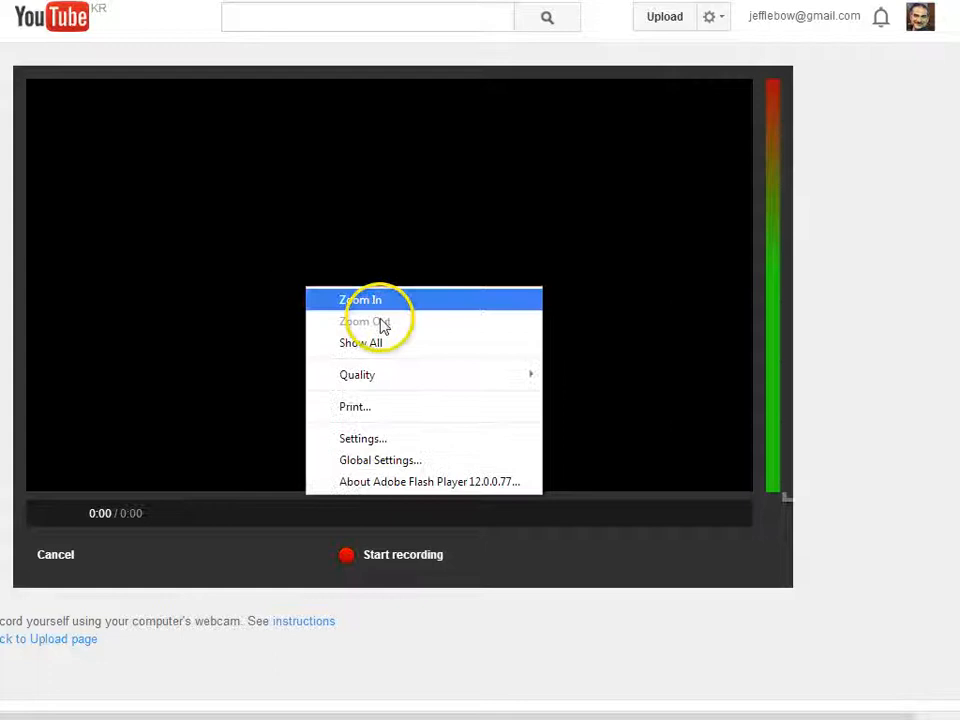
# Choose the USB PC Camera in Flash Player settings so the live feed appears
pyautogui.click(362, 438)
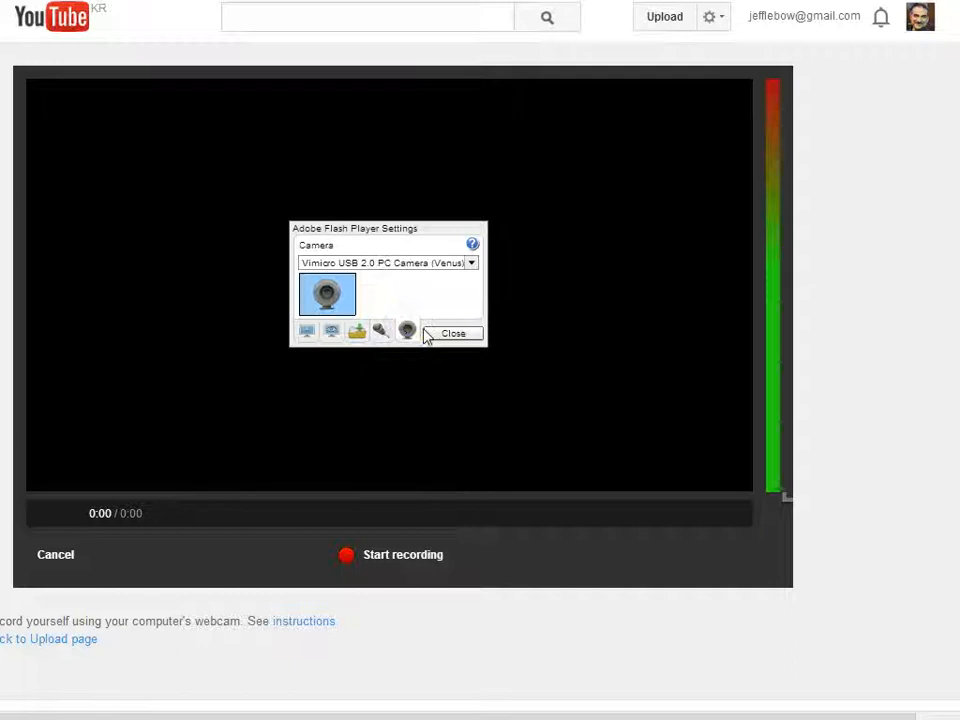
pyautogui.click(452, 332)
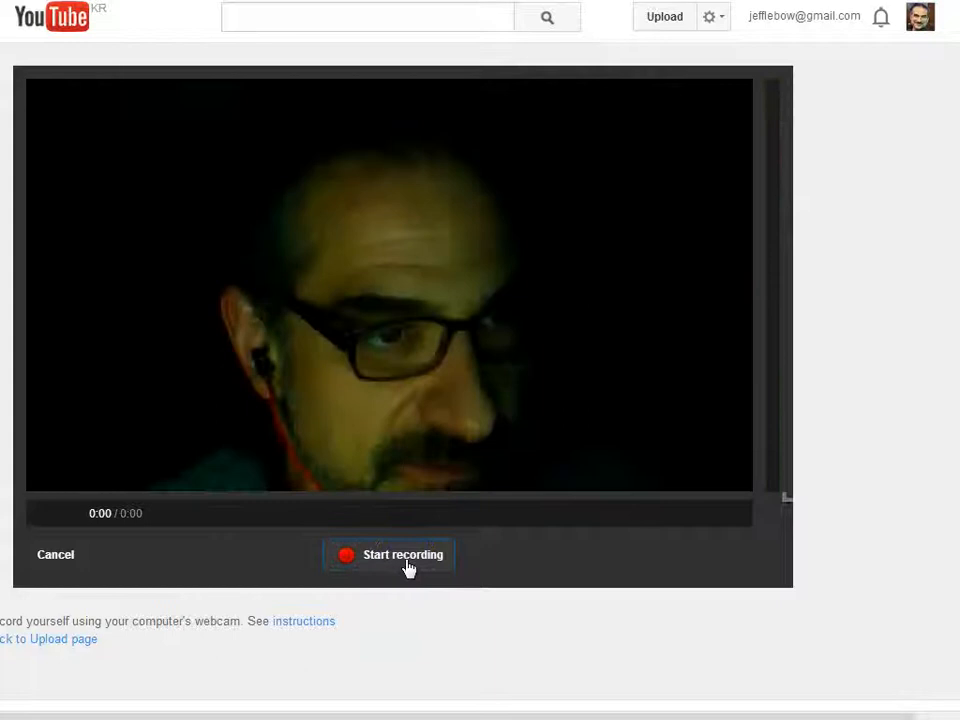
# Record about five seconds from the webcam and play the clip back
pyautogui.click(388, 554)
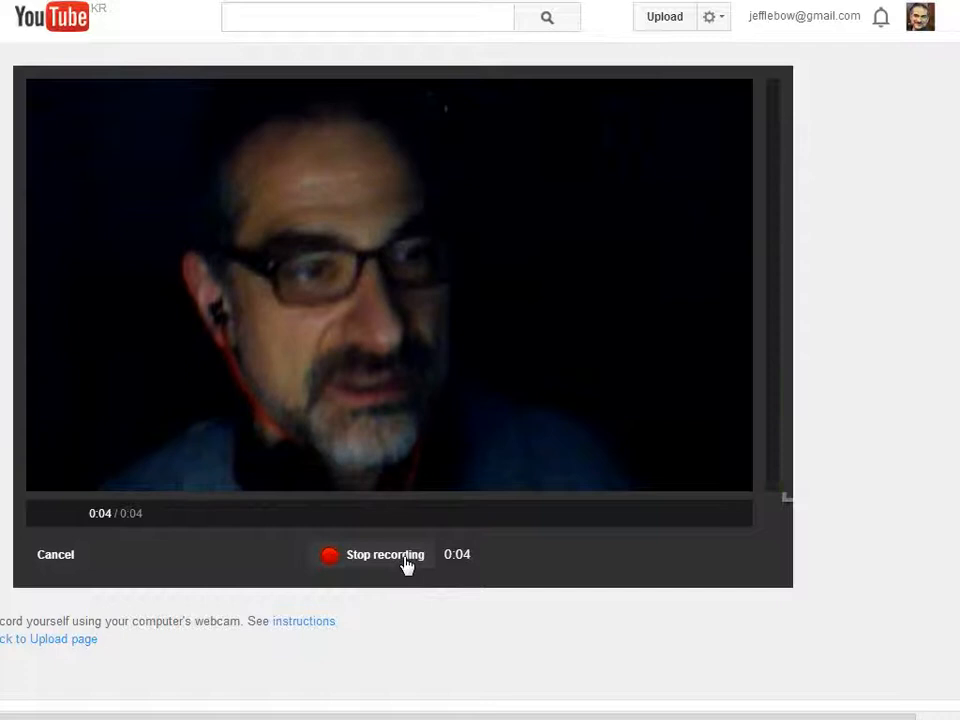
pyautogui.click(384, 554)
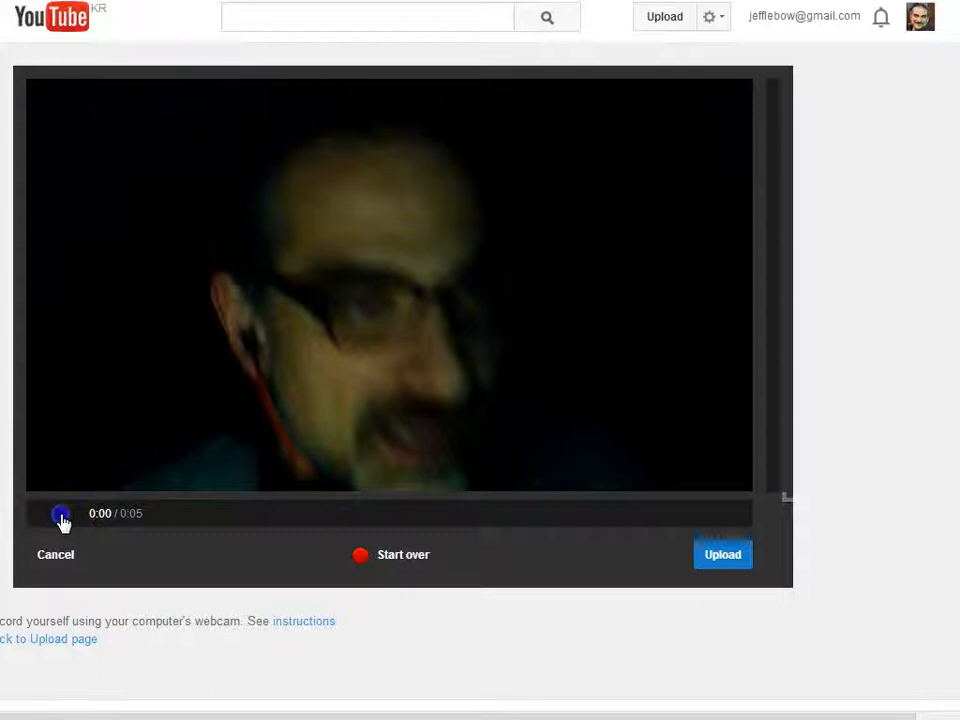
pyautogui.click(60, 512)
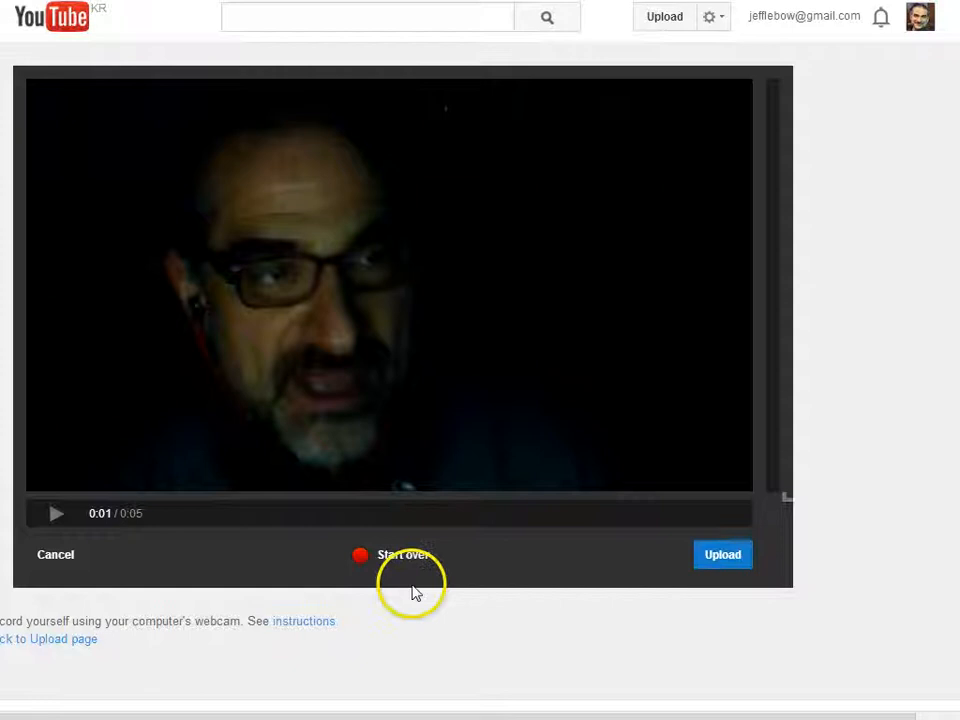
pyautogui.moveTo(56, 554)
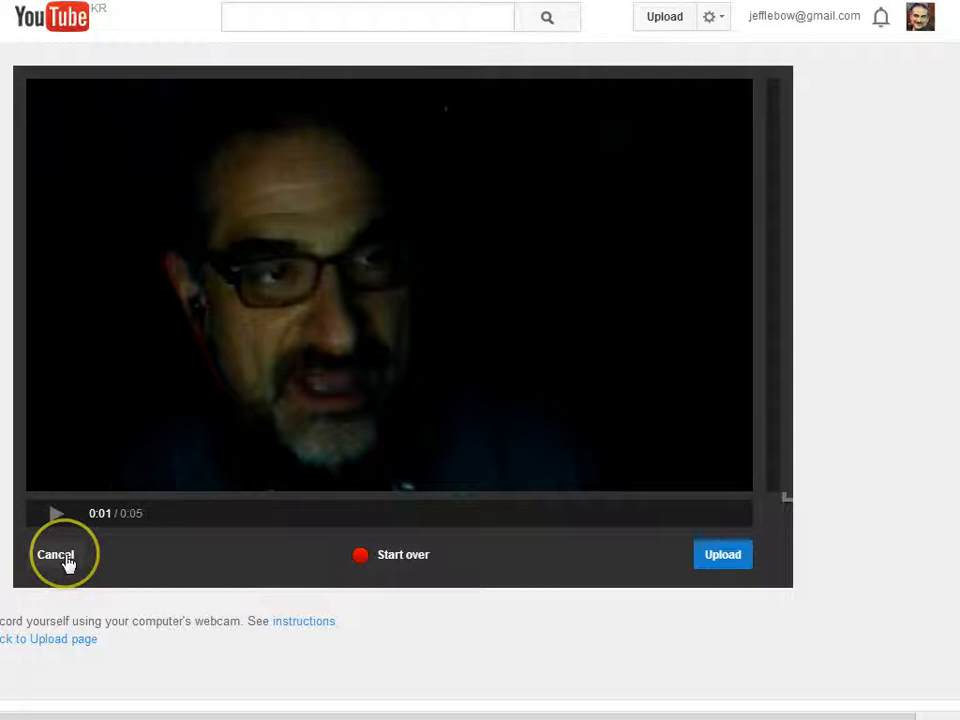
# Cancel the recording and return to the Video Manager uploads list
pyautogui.click(56, 554)
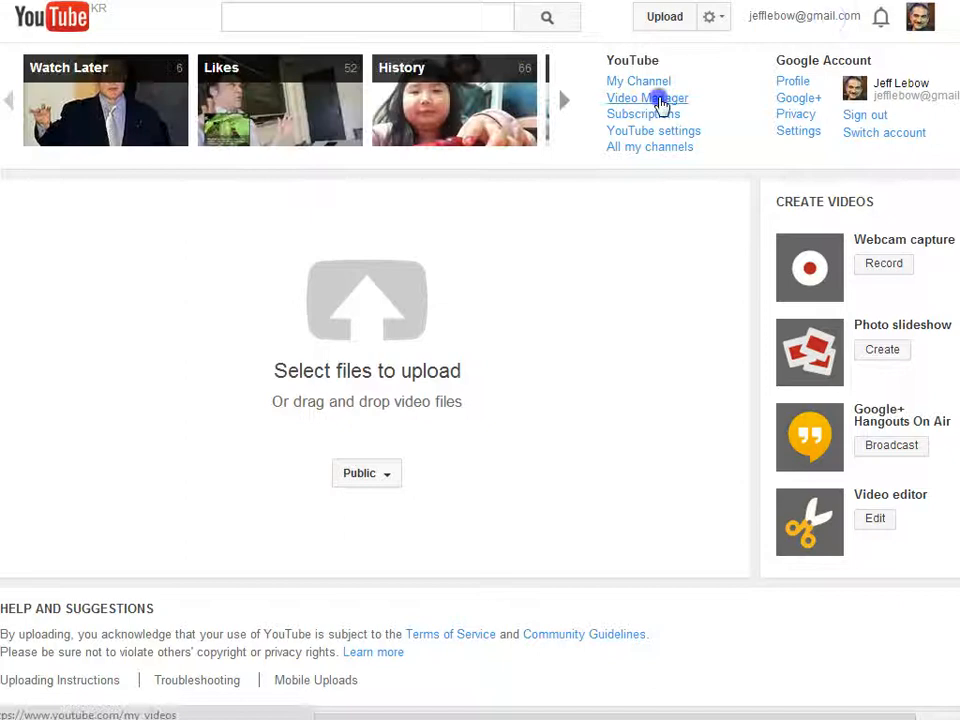
pyautogui.click(648, 96)
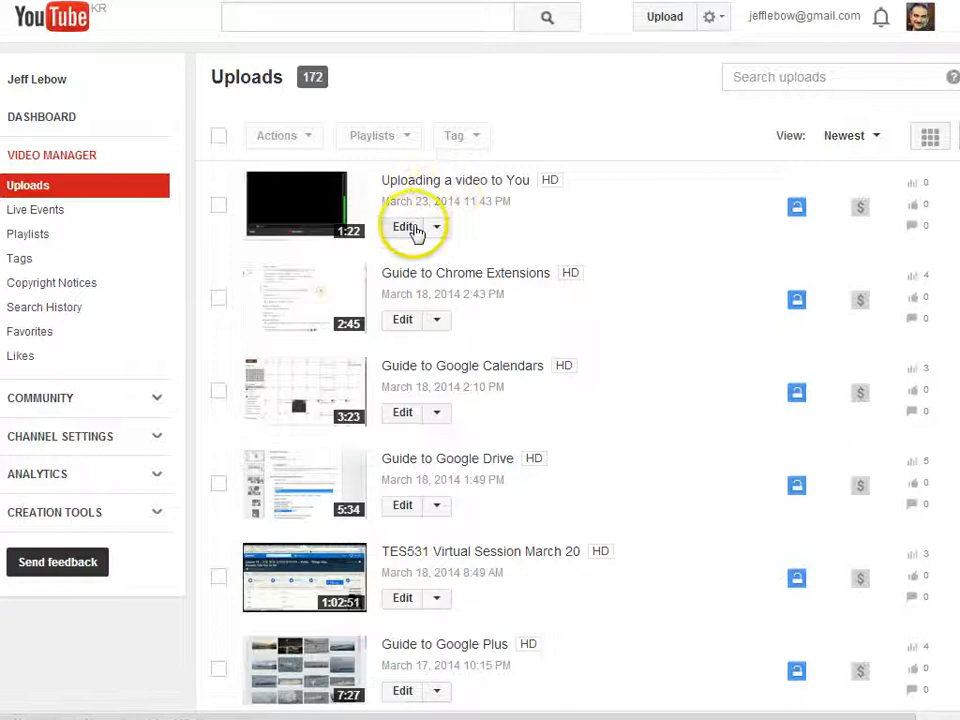